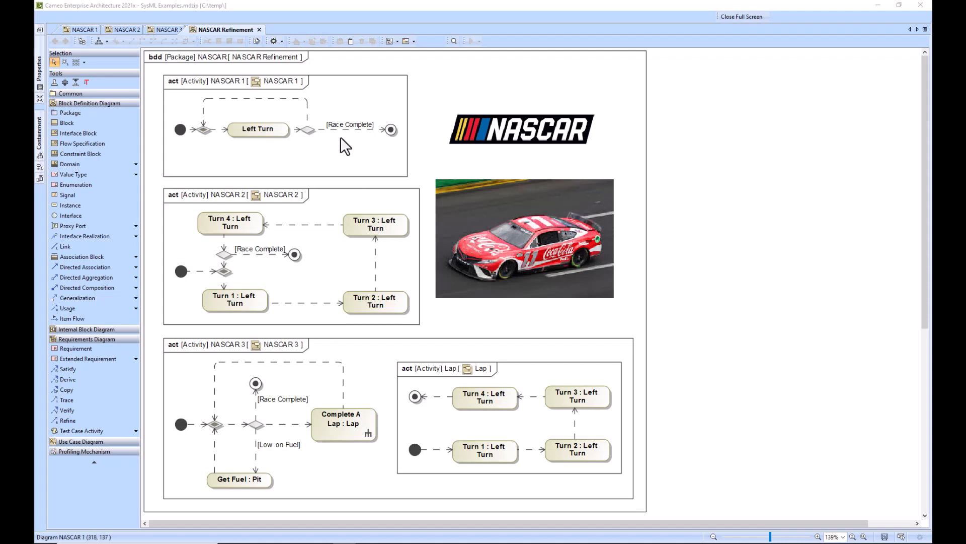
mouse_move(363, 122)
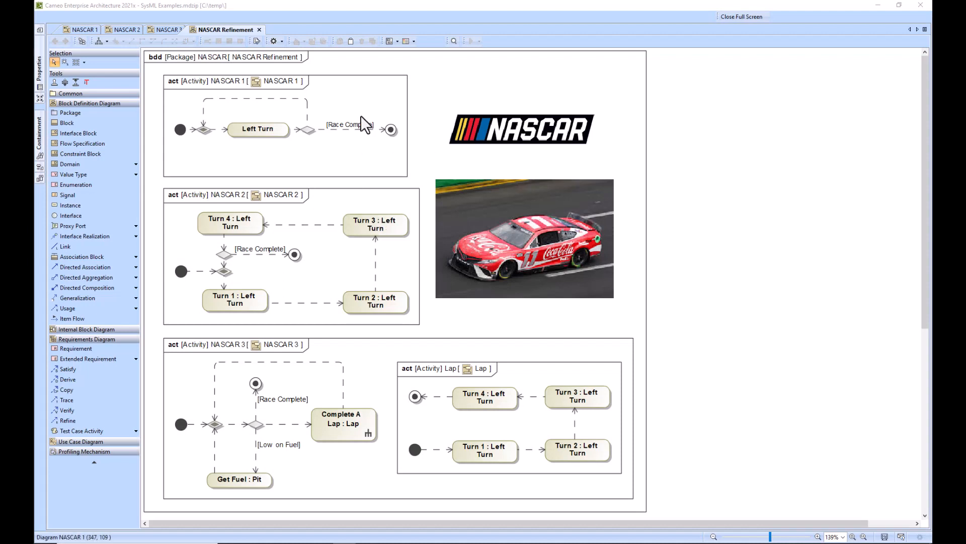
mouse_move(183, 98)
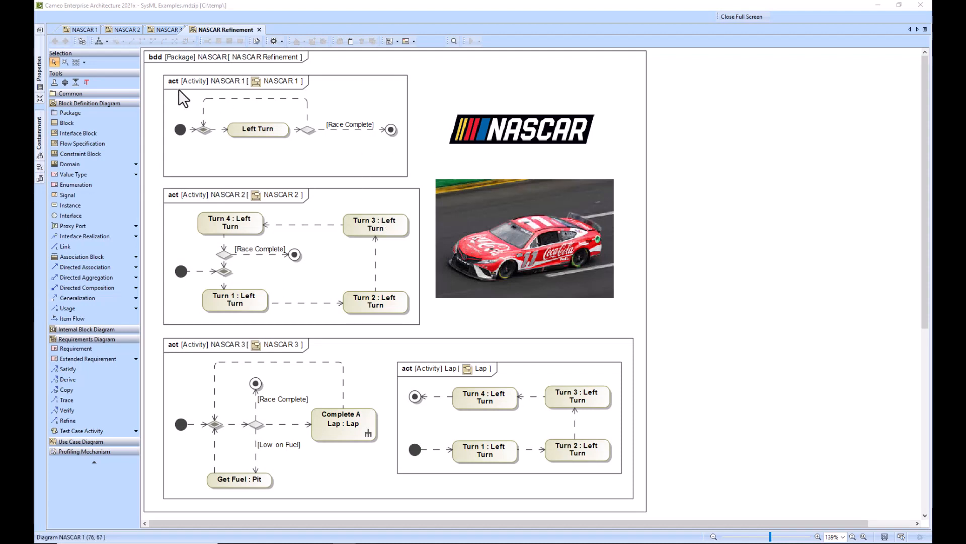
mouse_move(220, 116)
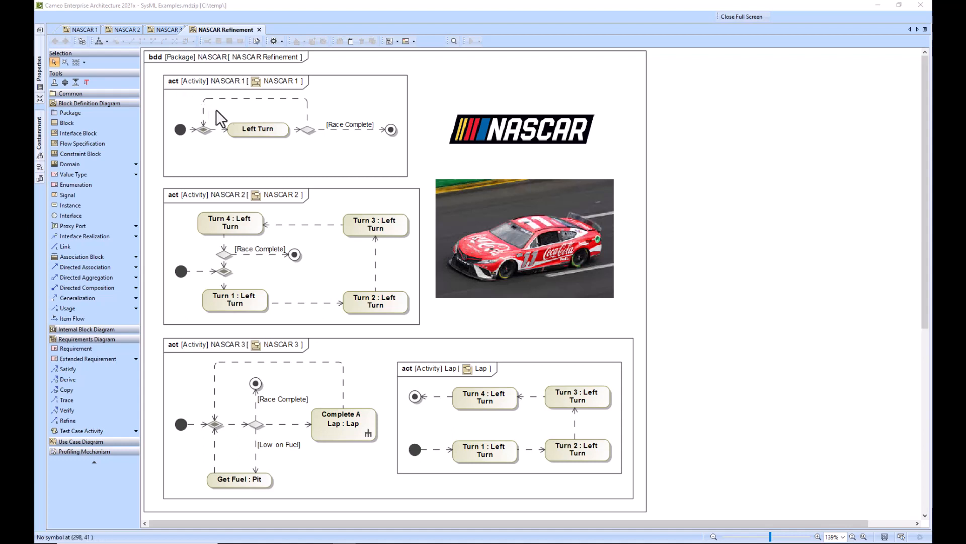
mouse_move(276, 282)
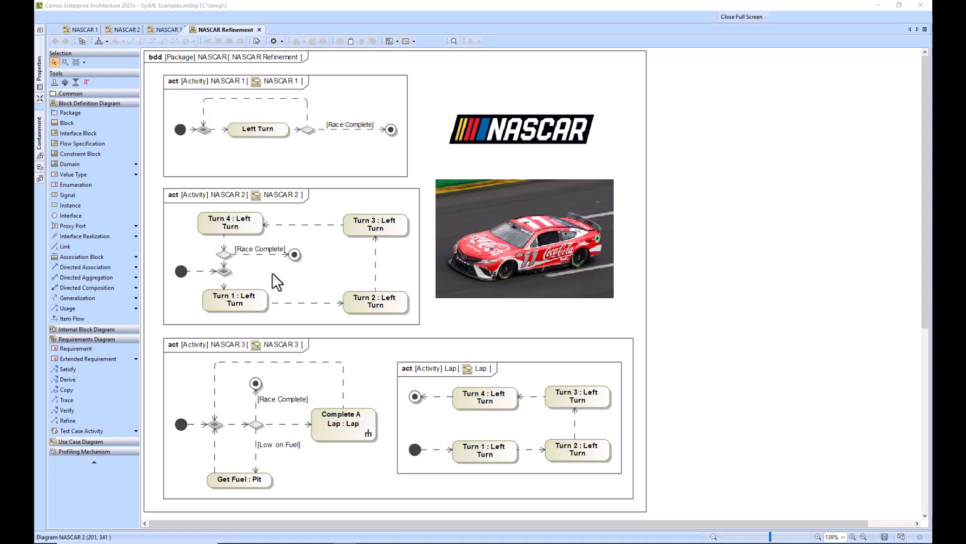
mouse_move(278, 312)
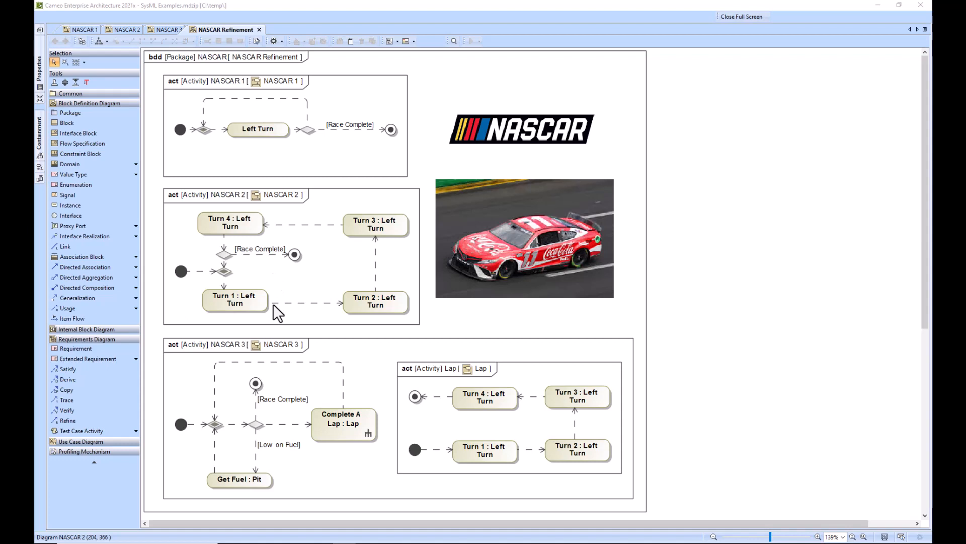
mouse_move(281, 422)
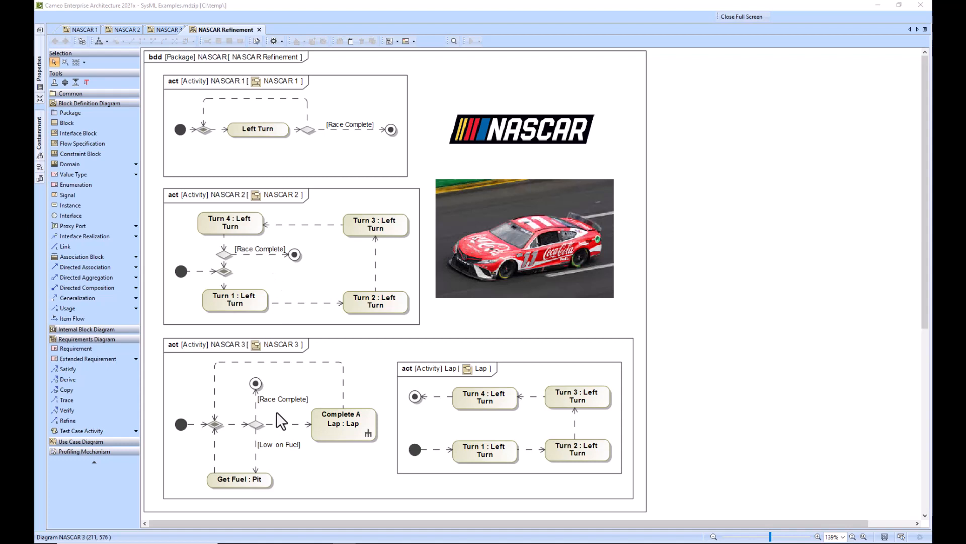
- Run the NASCAR 1 simulation answering Race Complete? No then Yes, and go back to NASCAR Refinement
click(81, 29)
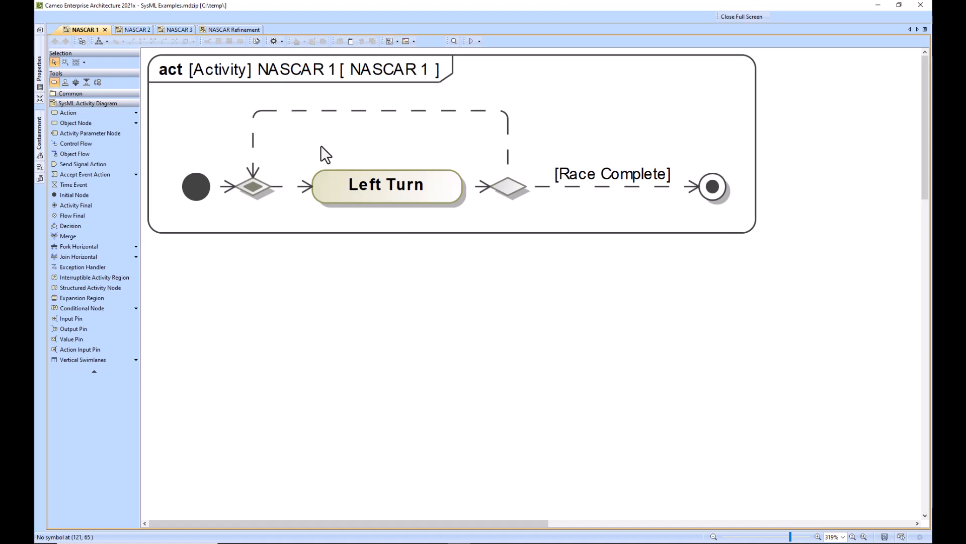
mouse_move(462, 70)
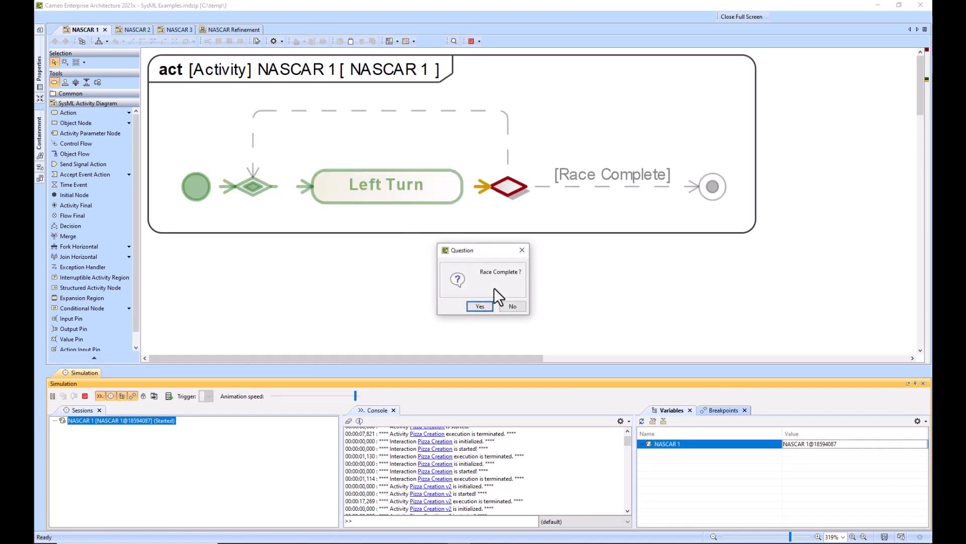
mouse_move(512, 306)
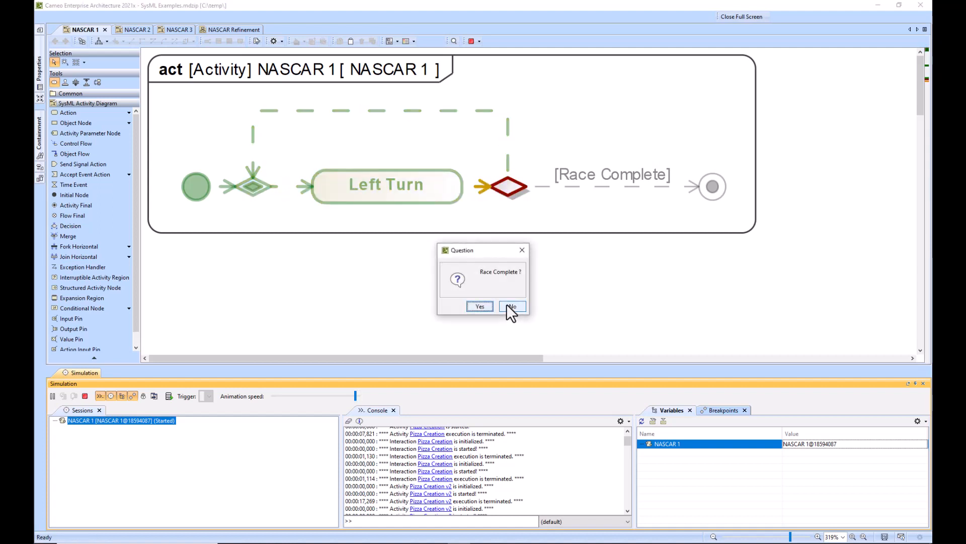
click(511, 306)
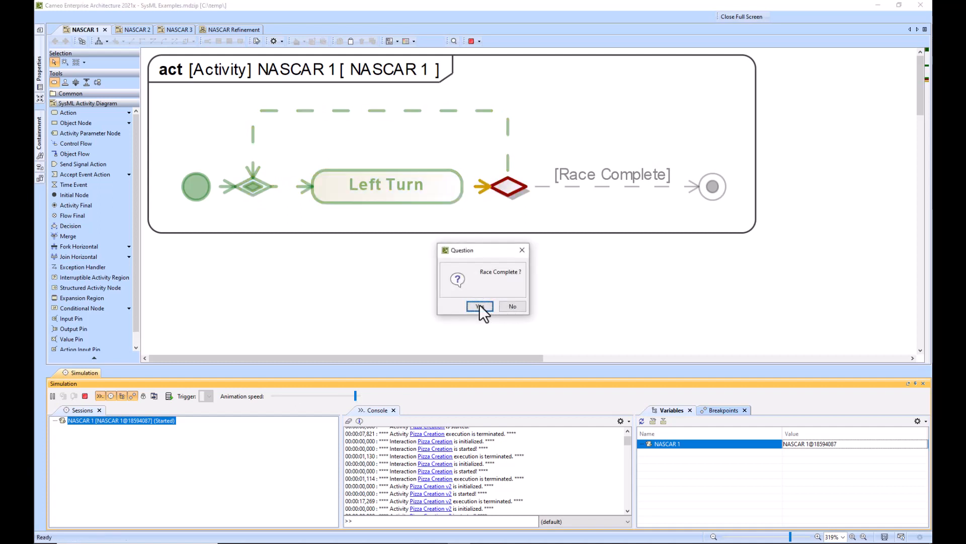
click(479, 306)
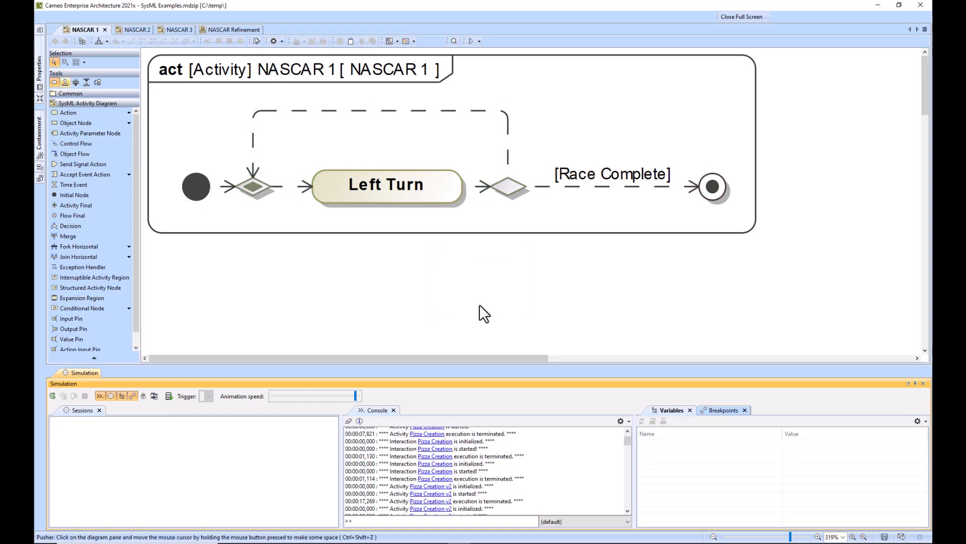
click(227, 29)
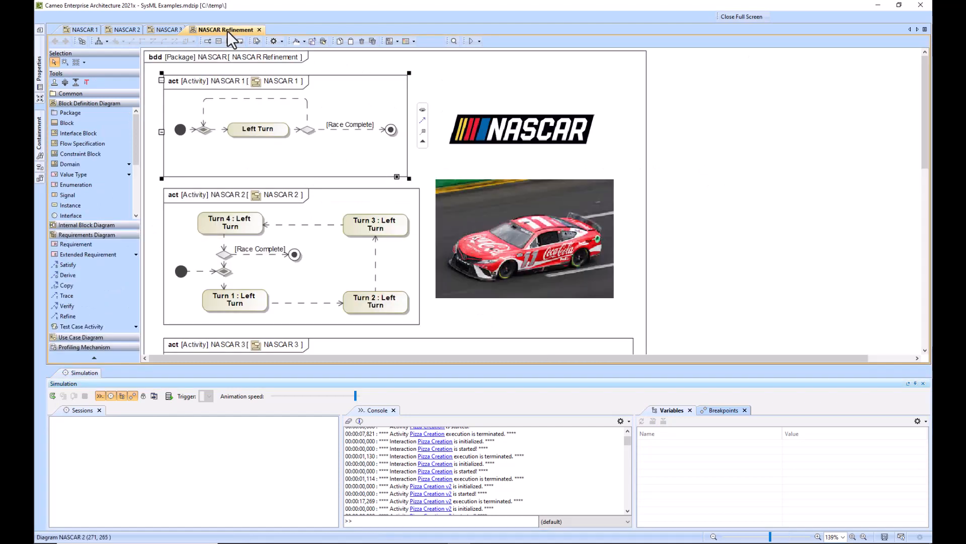
mouse_move(333, 163)
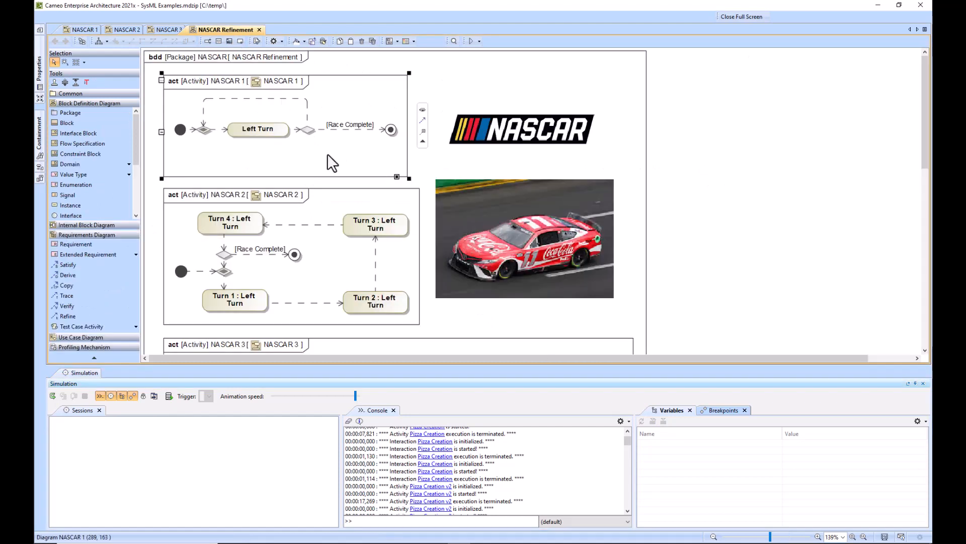
mouse_move(333, 191)
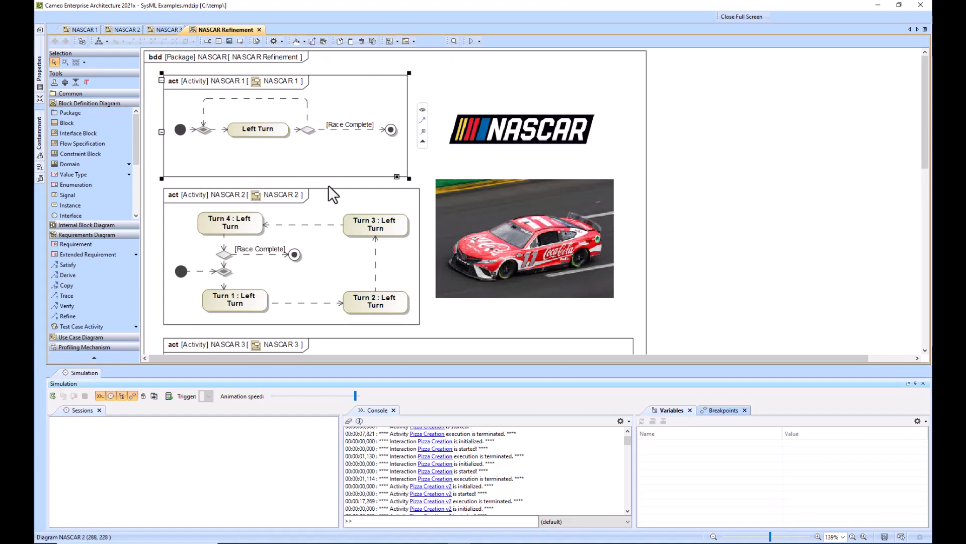
mouse_move(256, 145)
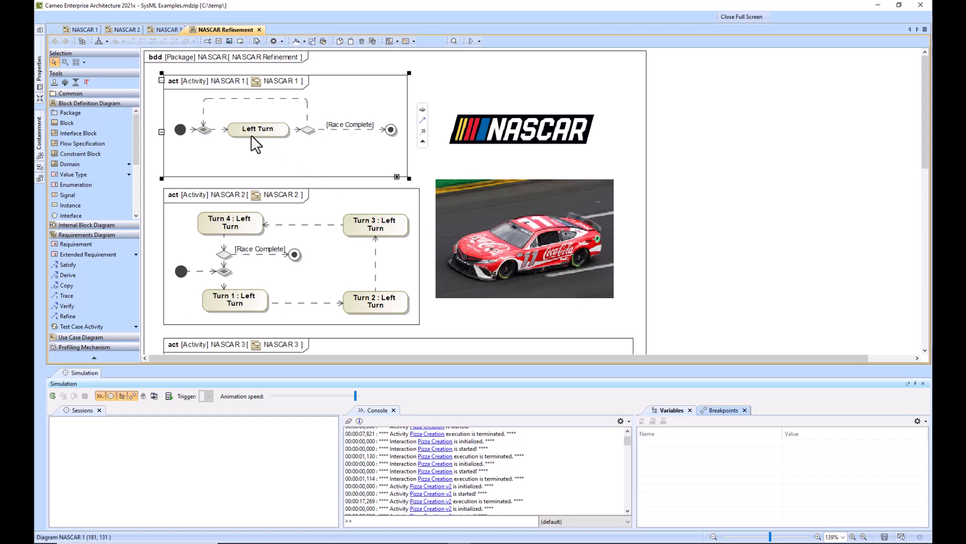
mouse_move(336, 212)
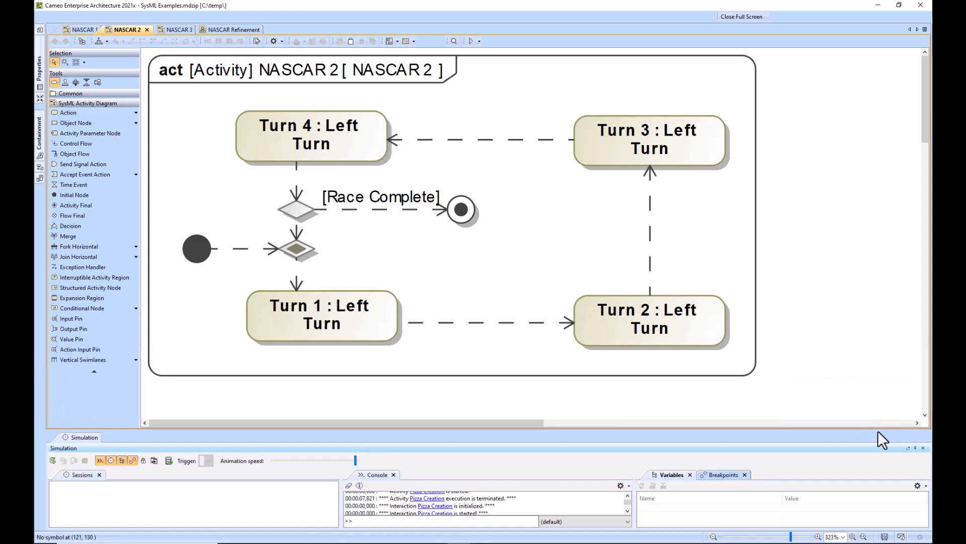
mouse_move(723, 373)
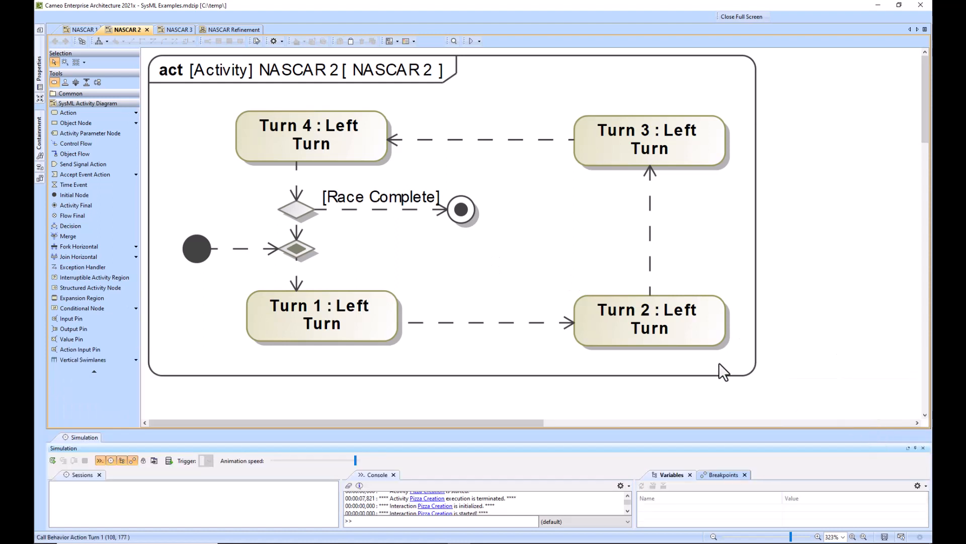
mouse_move(265, 175)
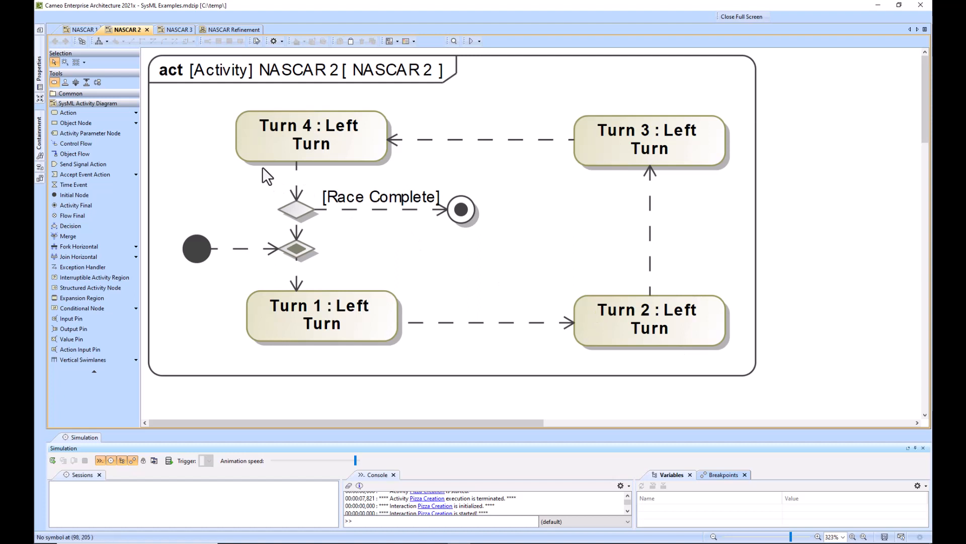
mouse_move(427, 61)
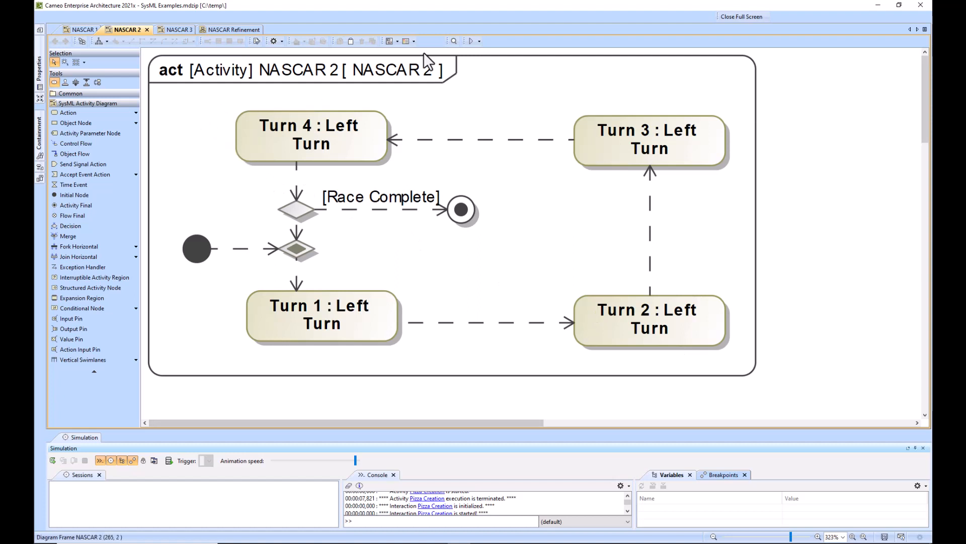
- Run the NASCAR 2 simulation through the Race Complete? question and go back to NASCAR Refinement
click(52, 460)
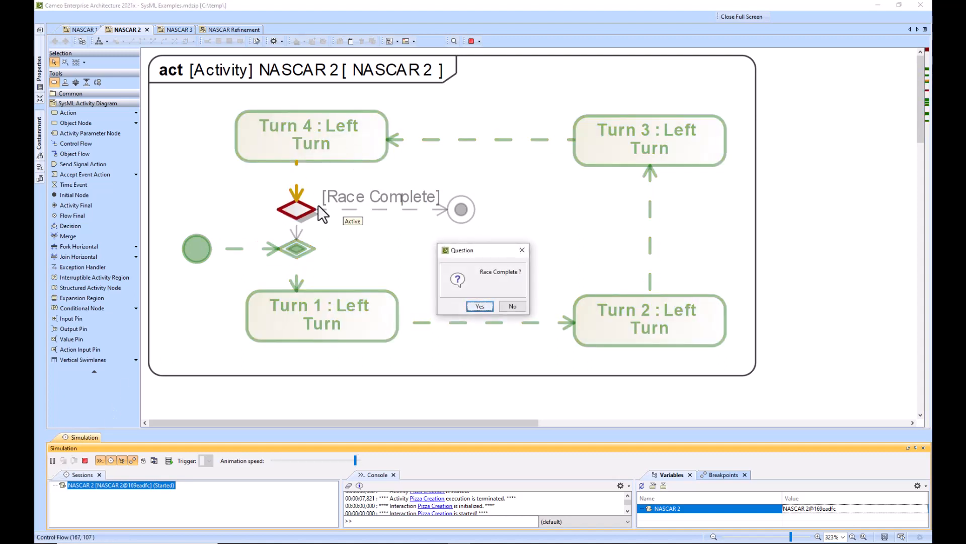
click(512, 306)
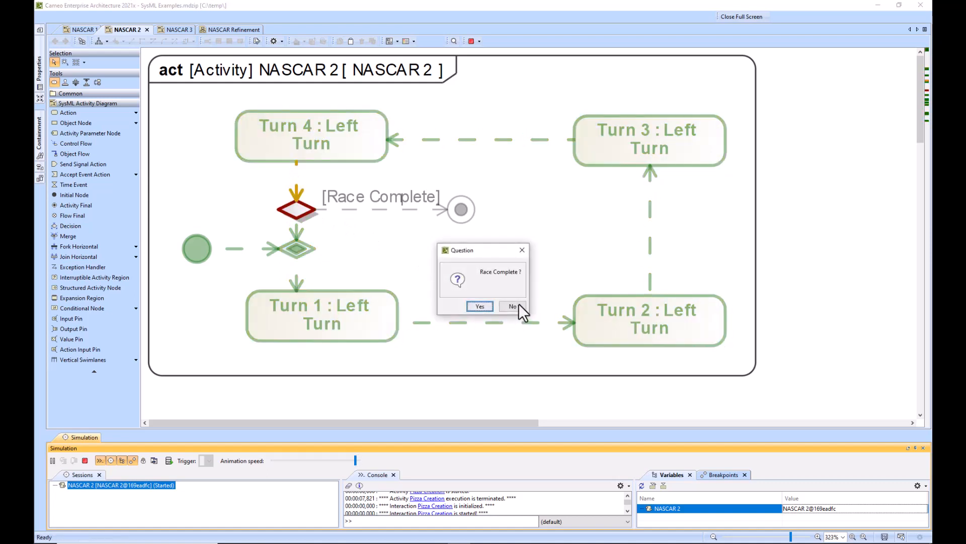
click(513, 306)
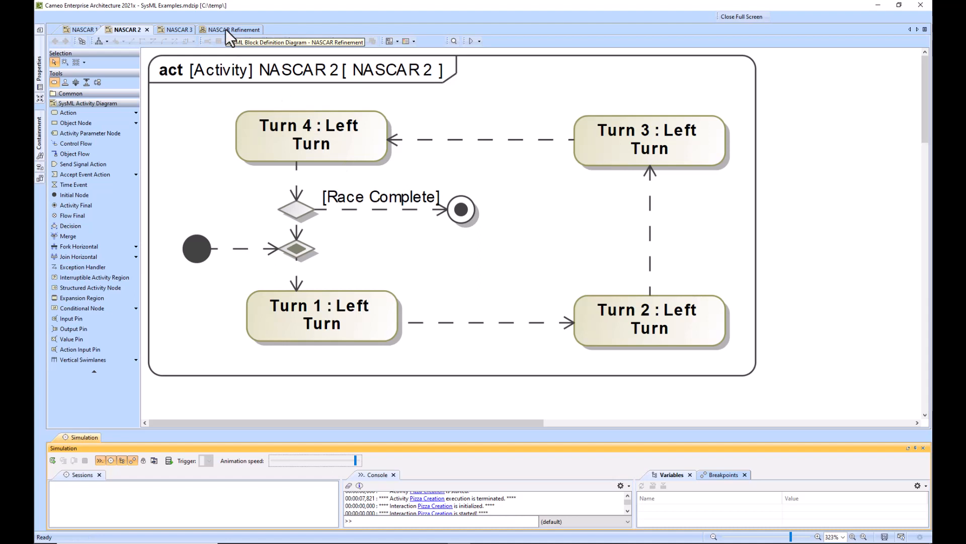
click(228, 29)
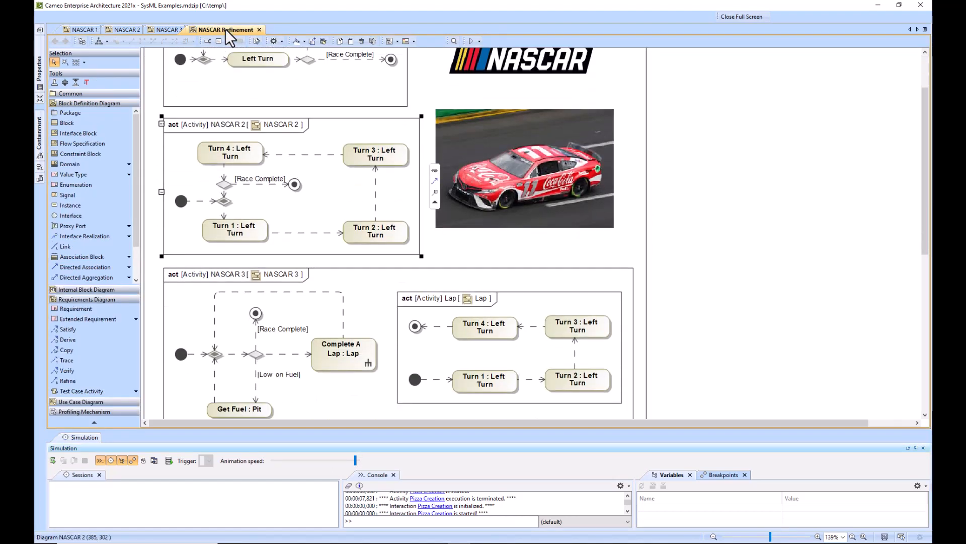
- Bring up the NASCAR 3 activity diagram with its laps, fuel pit stop and Lap subactivity
scroll(down, 3)
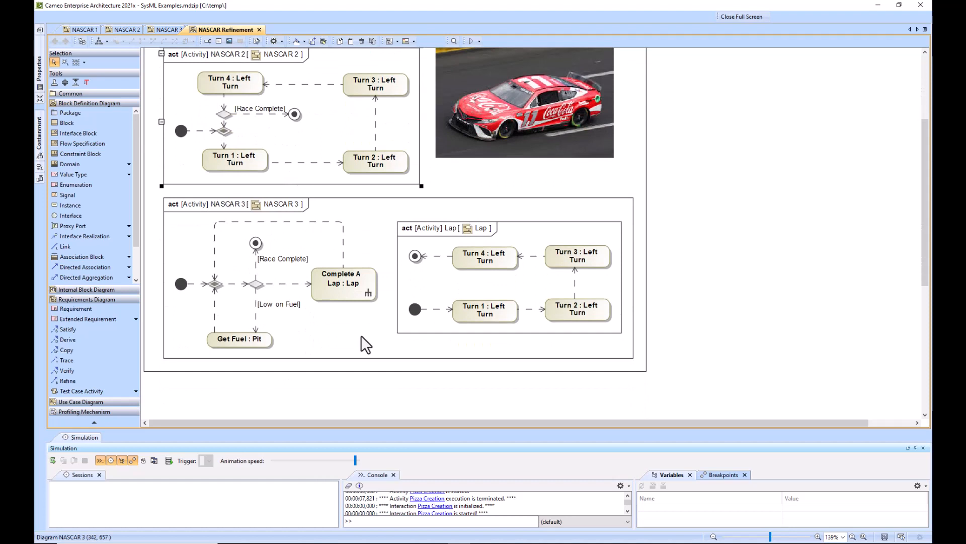
mouse_move(230, 314)
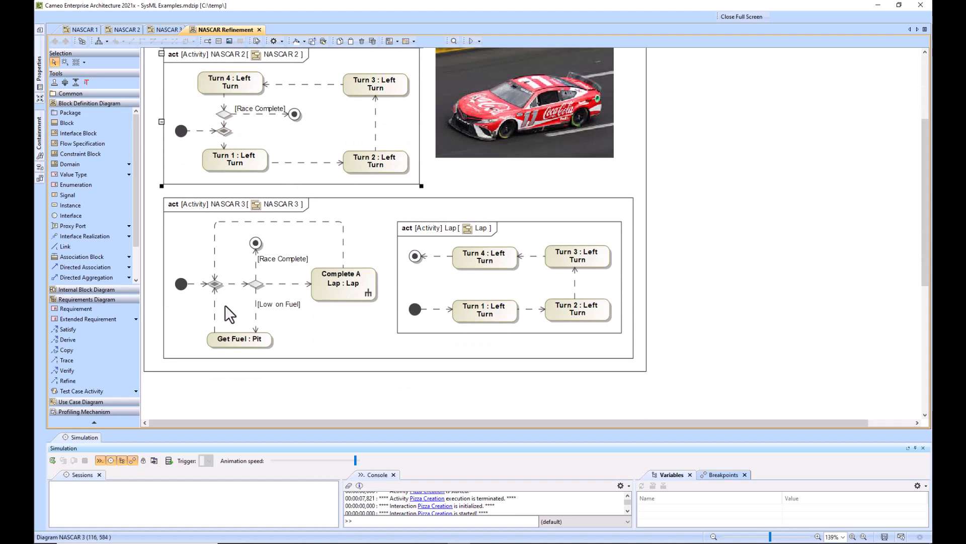
mouse_move(250, 345)
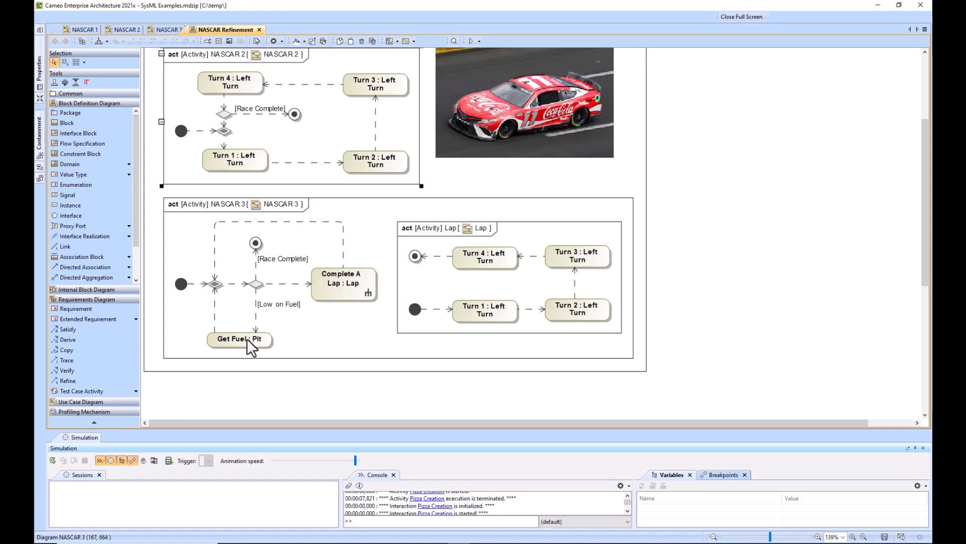
mouse_move(253, 287)
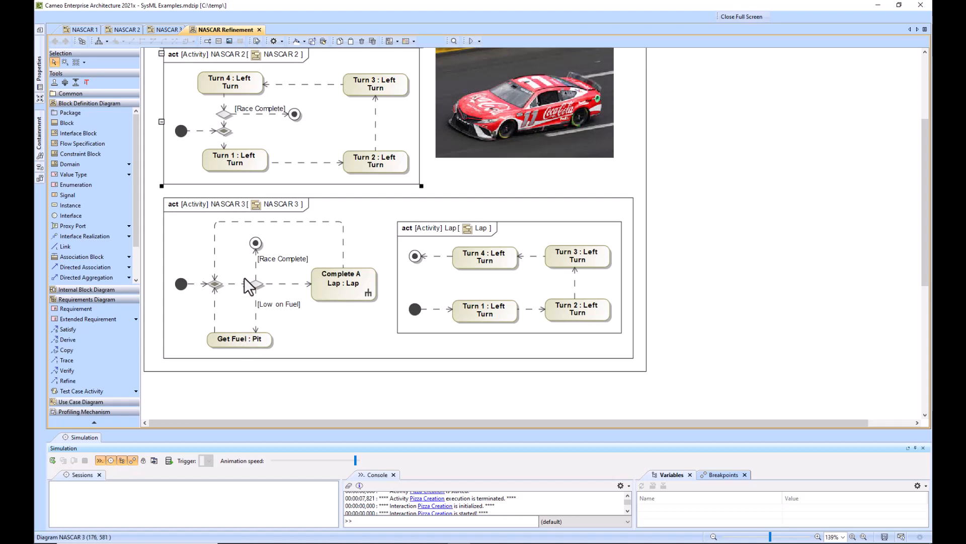
click(168, 29)
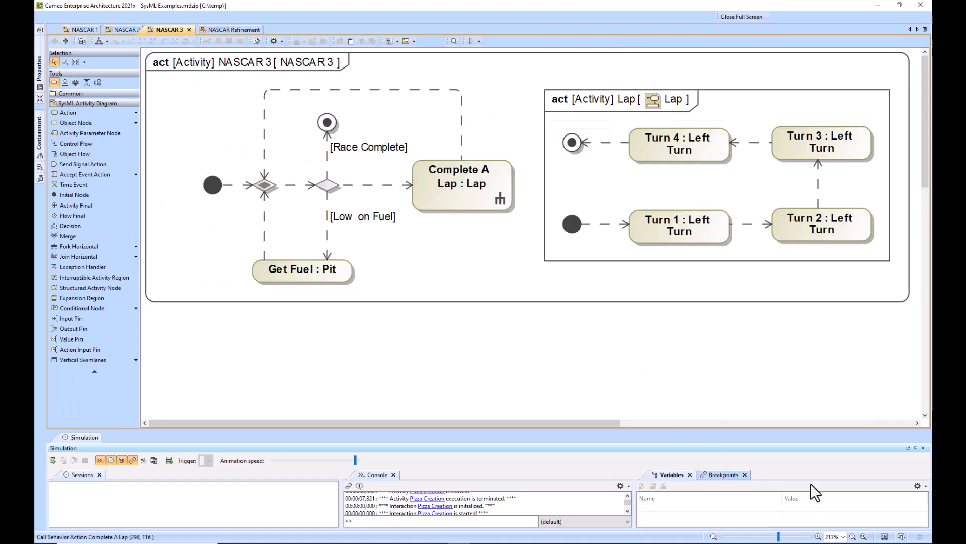
- Run NASCAR 3 for two laps answering not low on fuel and race not complete each time
click(53, 460)
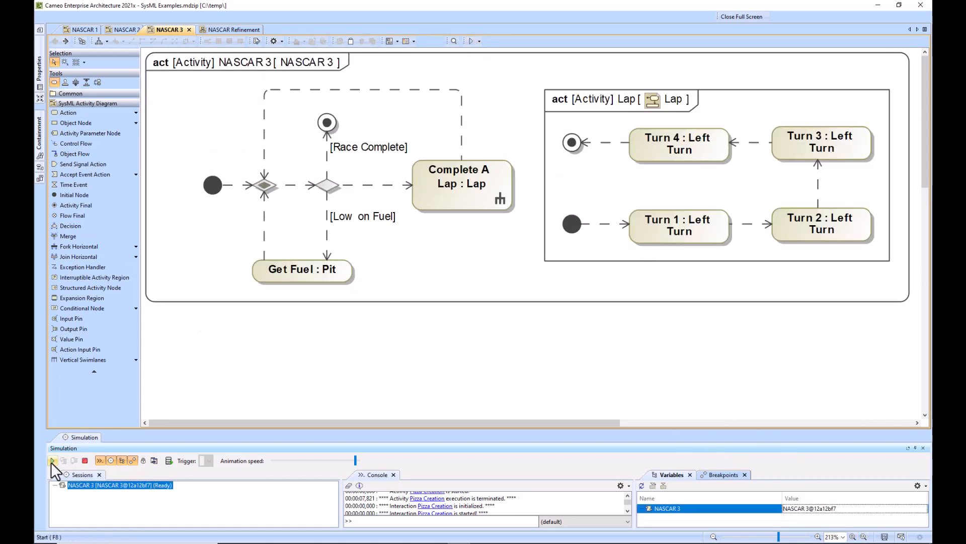
click(53, 460)
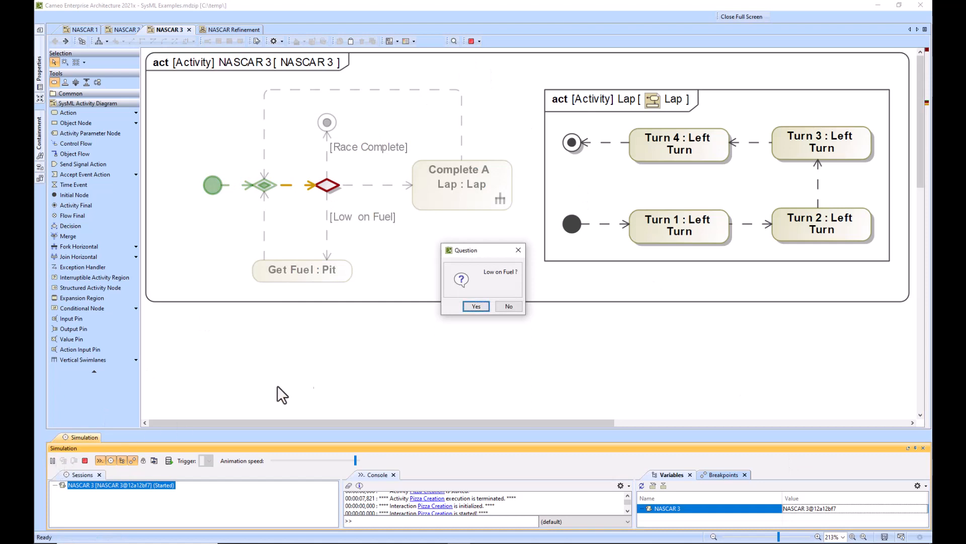
click(509, 306)
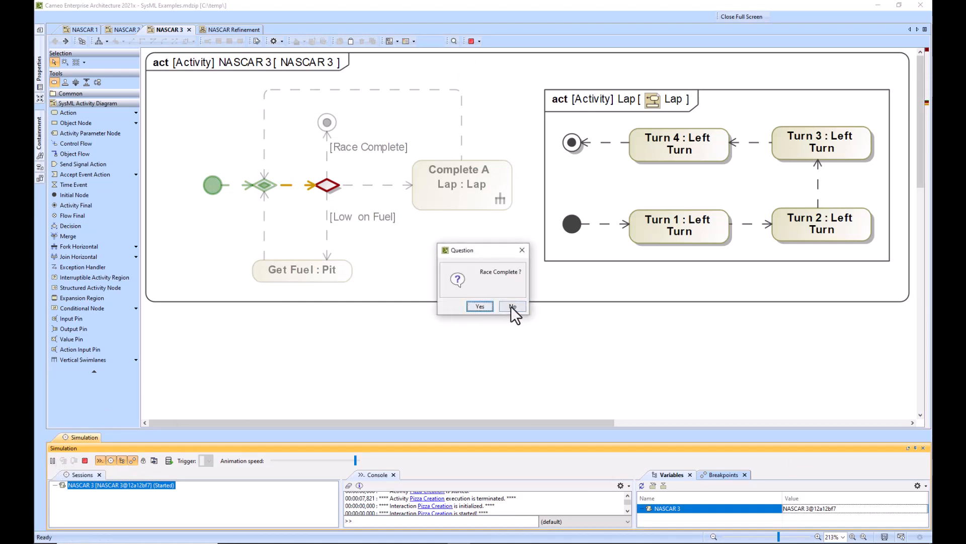
click(512, 308)
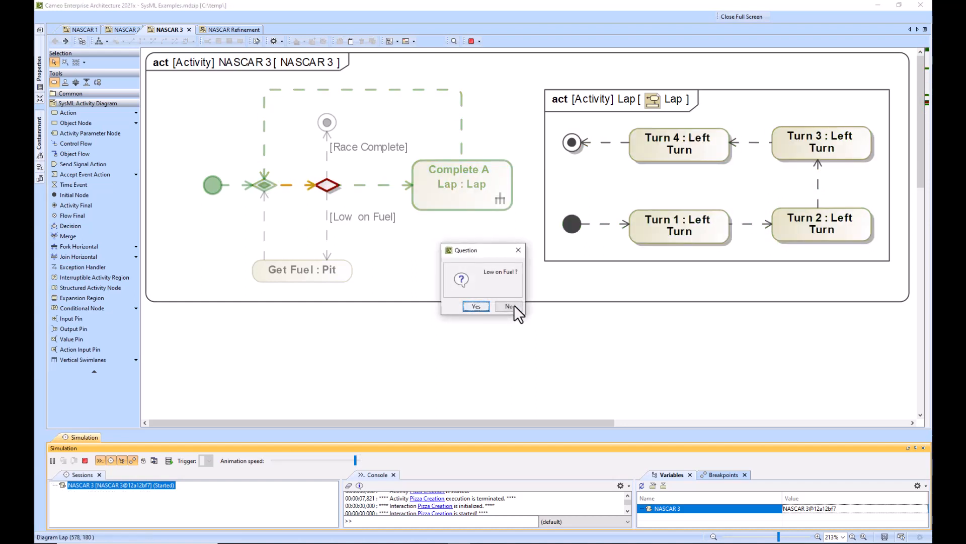
mouse_move(451, 191)
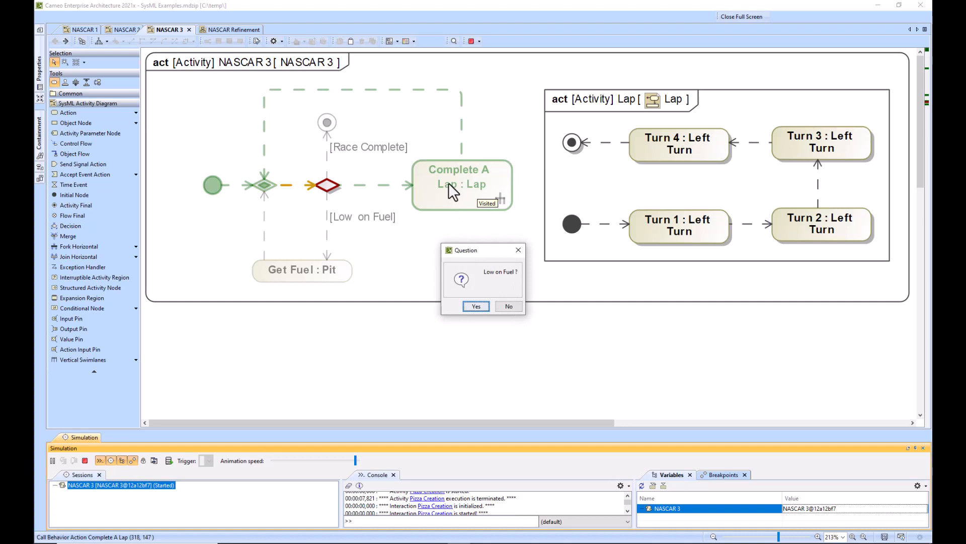
click(508, 306)
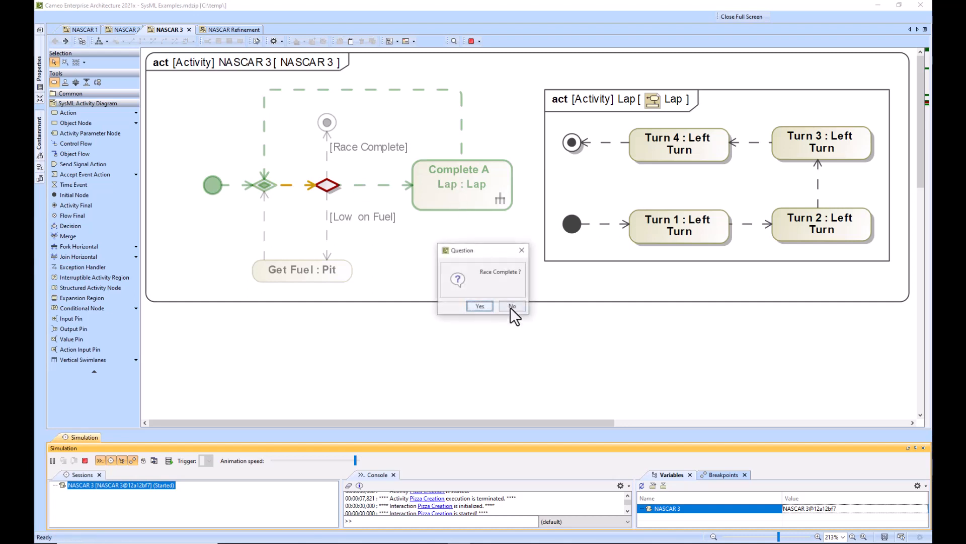
click(512, 306)
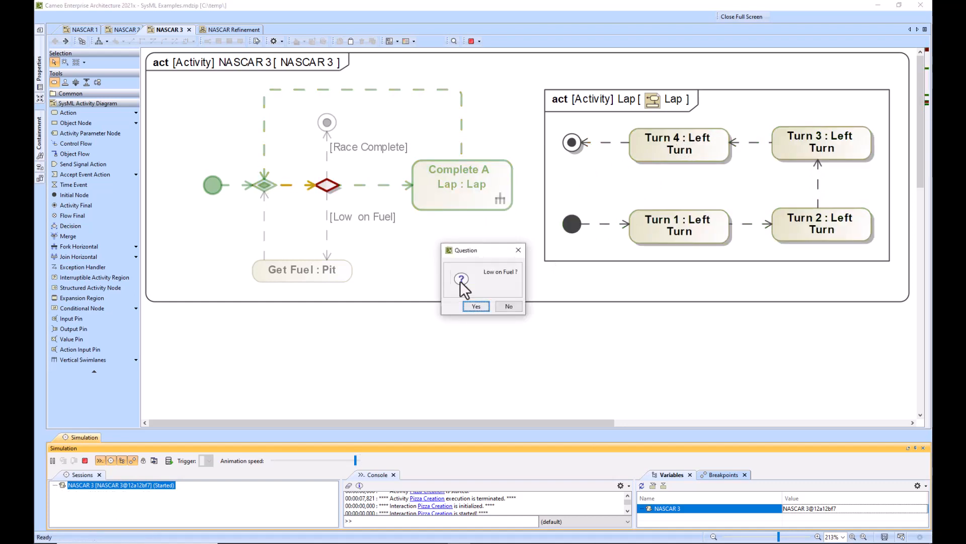
- Answer Low on Fuel Yes to pit once, then not low on fuel and declare the race complete
click(475, 306)
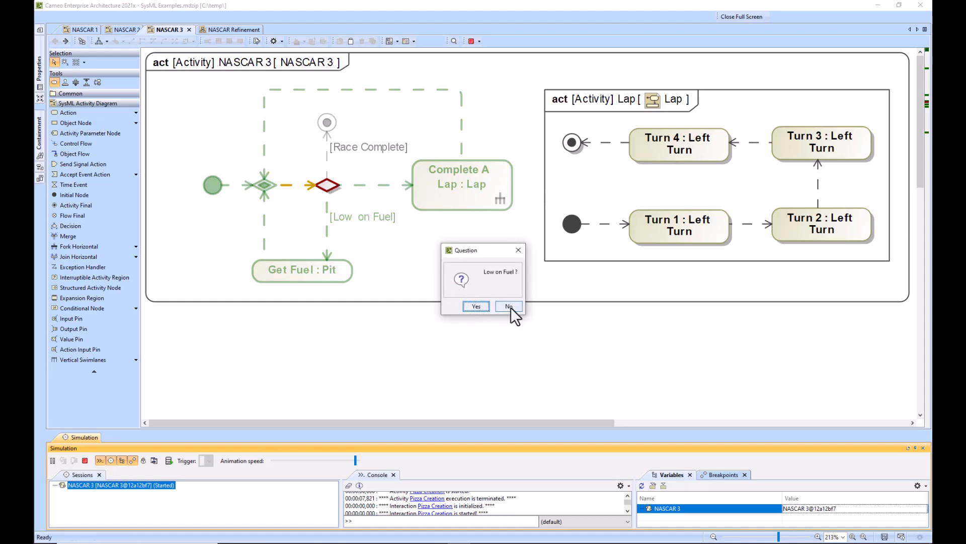
click(508, 306)
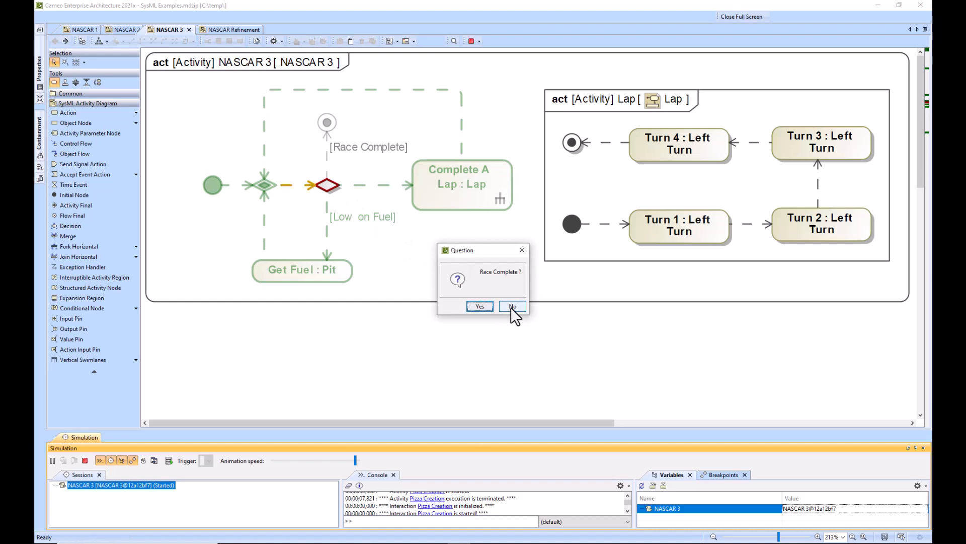
click(513, 306)
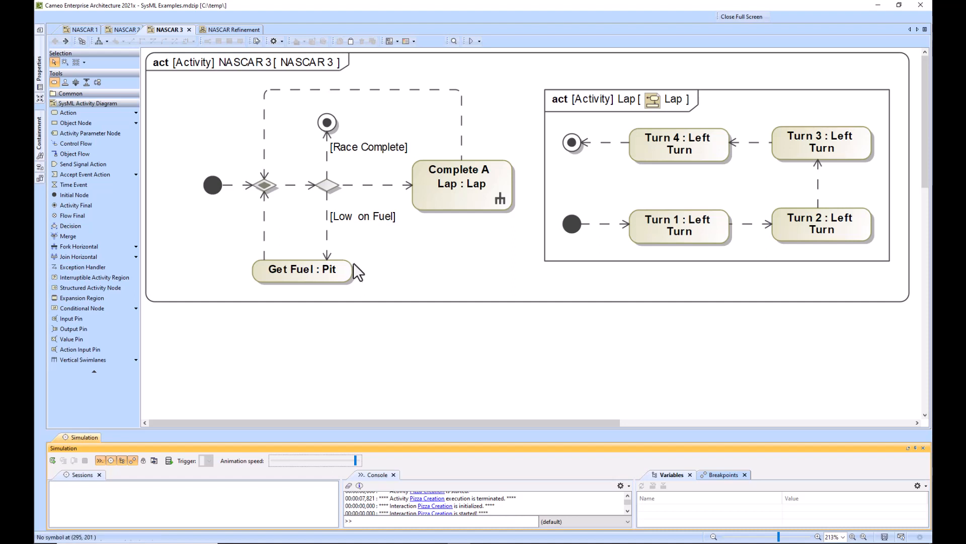
mouse_move(333, 167)
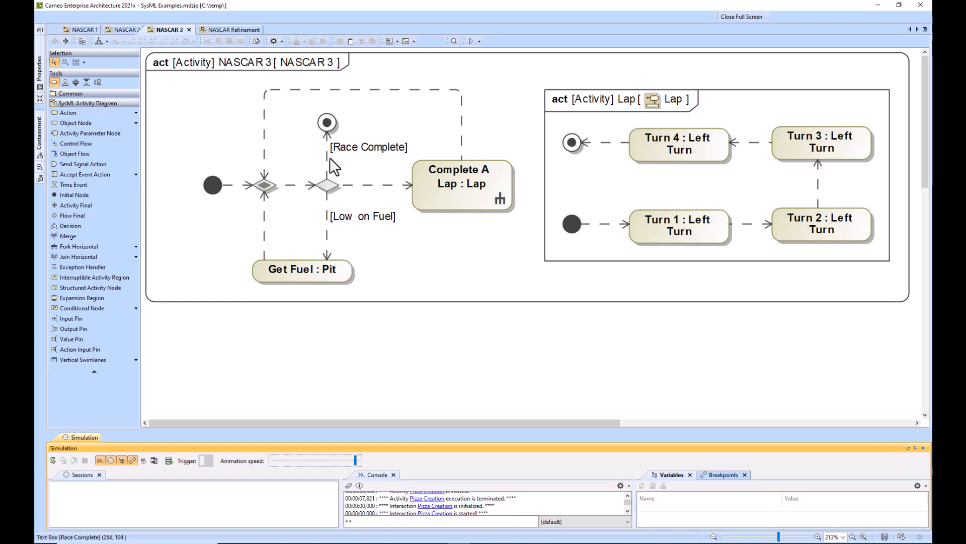
mouse_move(336, 163)
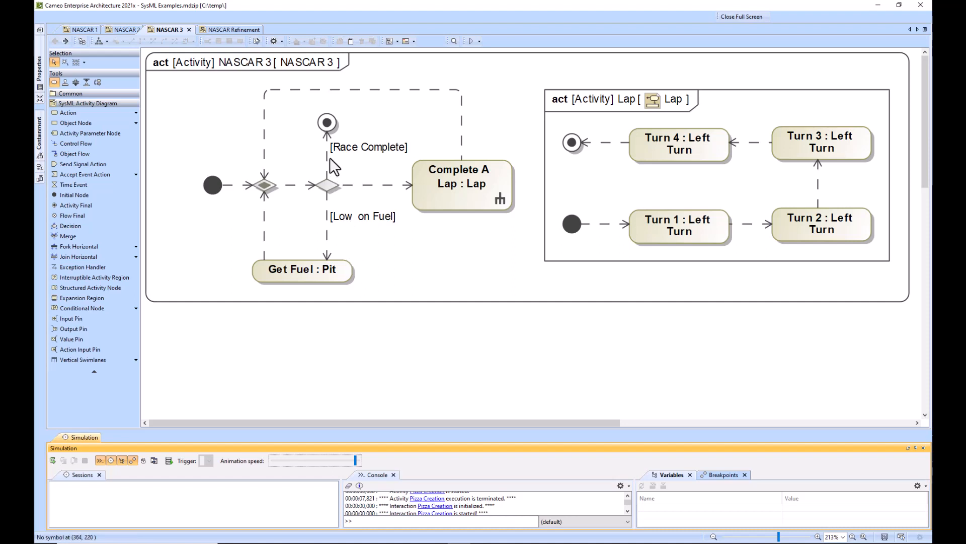
mouse_move(328, 159)
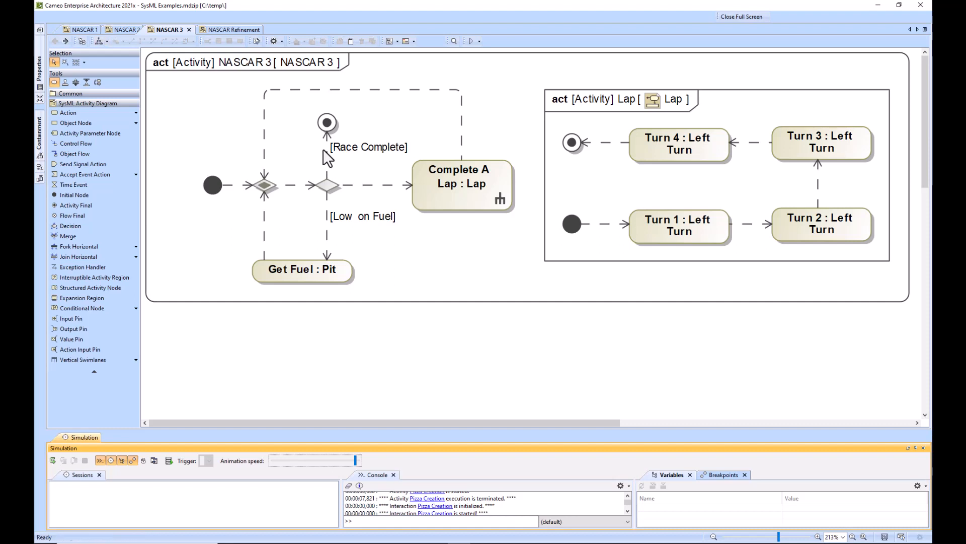
- Show the NASCAR Refinement BDD with all three refined NASCAR activity diagrams in view
click(227, 29)
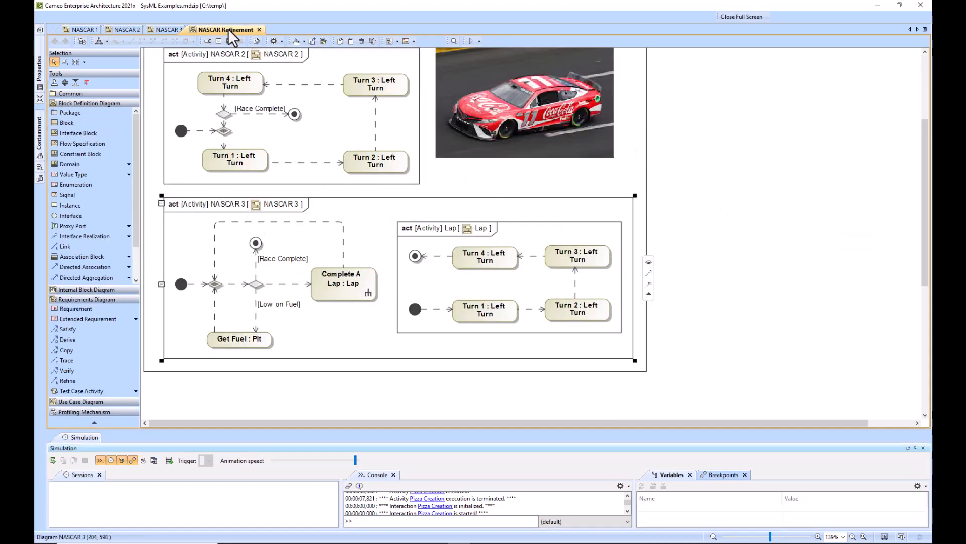
mouse_move(568, 289)
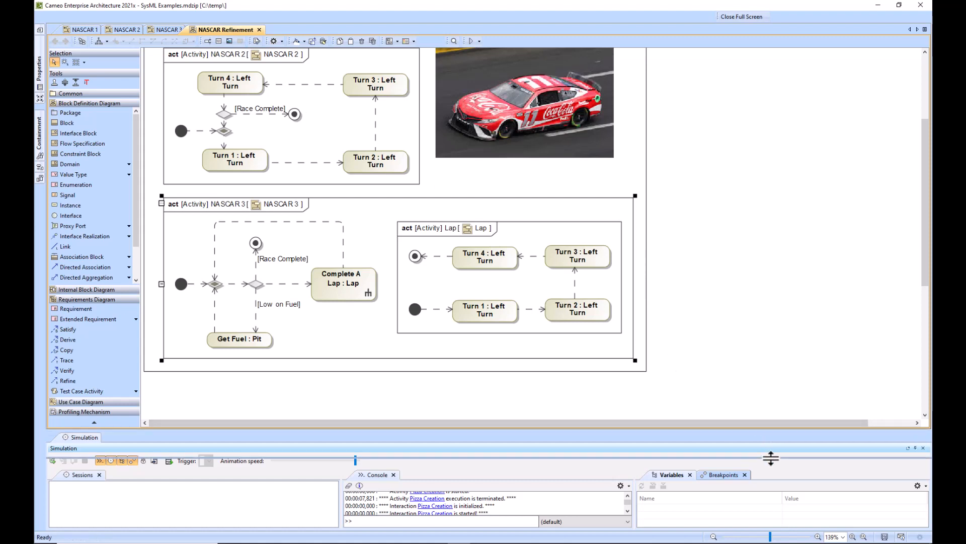
scroll(up, 3)
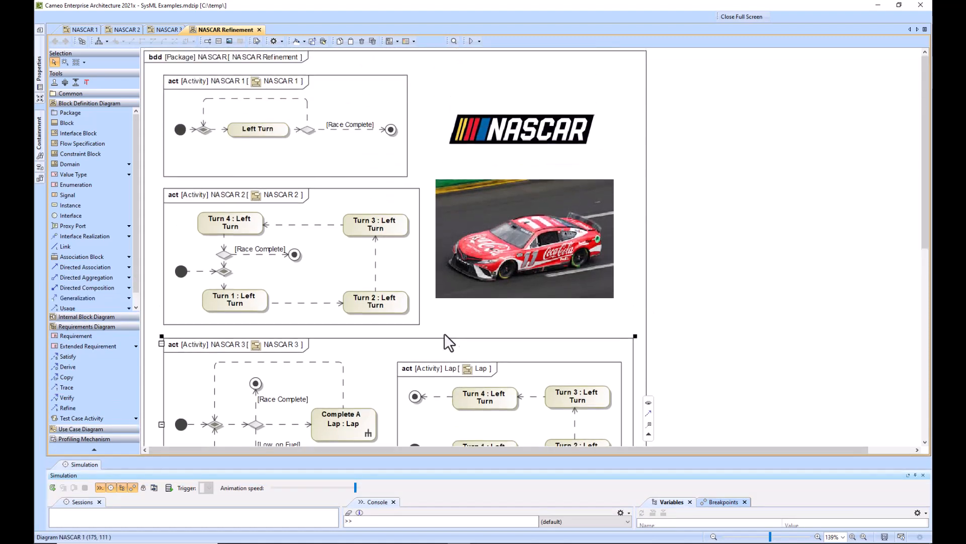
scroll(down, 3)
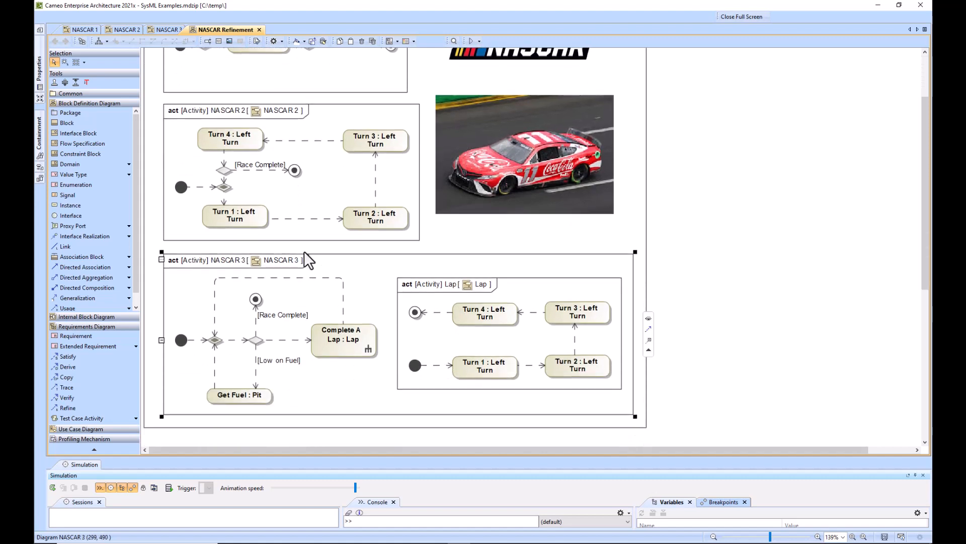
mouse_move(367, 403)
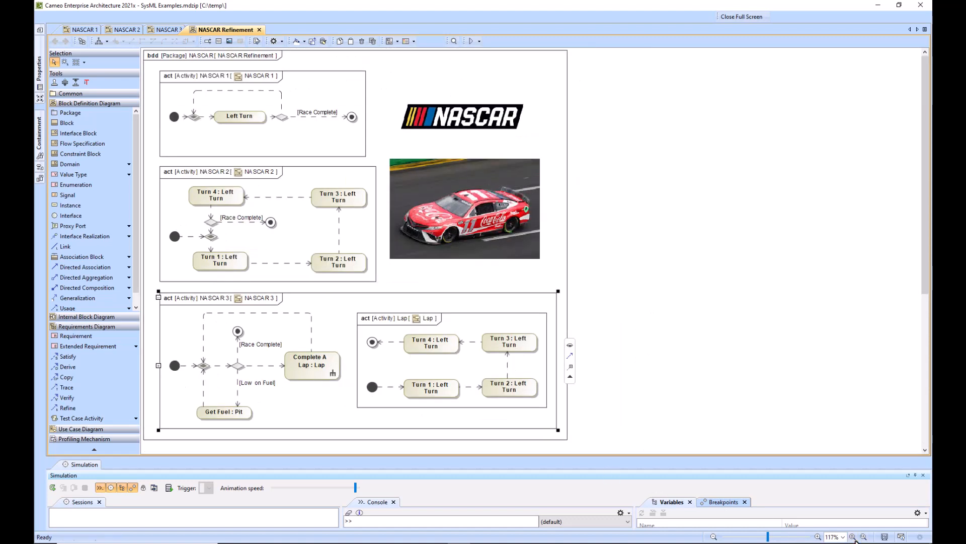
mouse_move(296, 221)
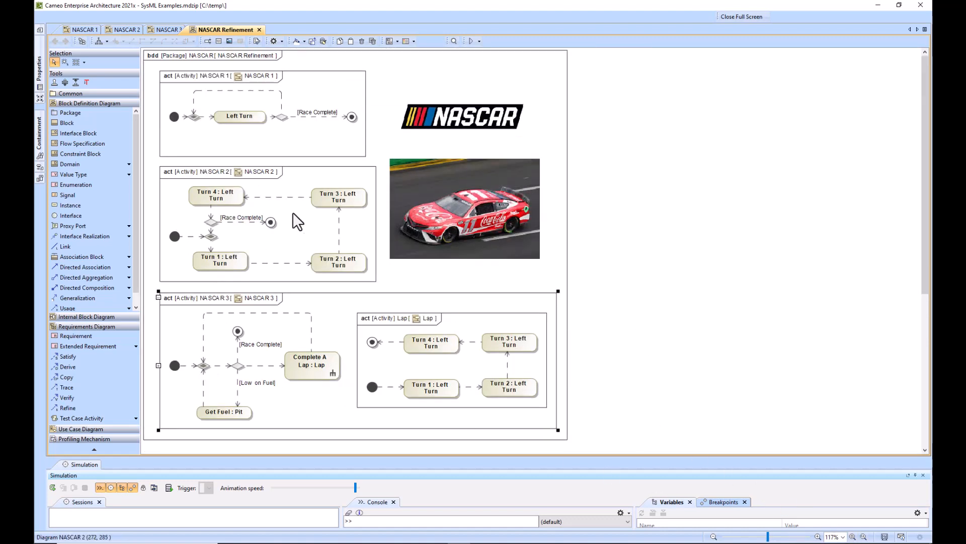